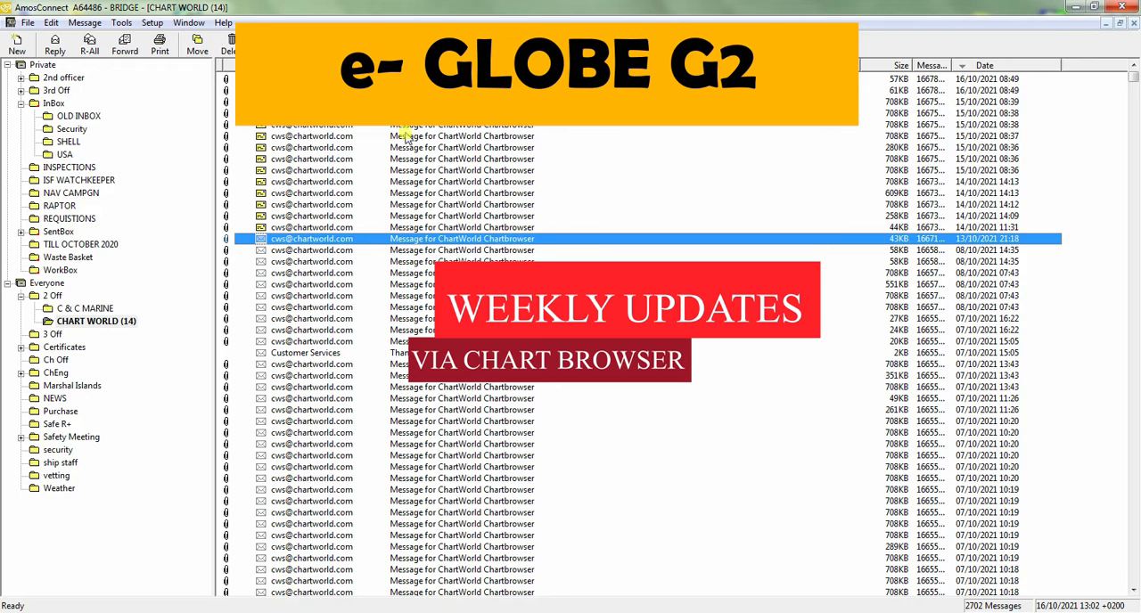
{"action": "mouse_move", "coordinate": [407, 212]}
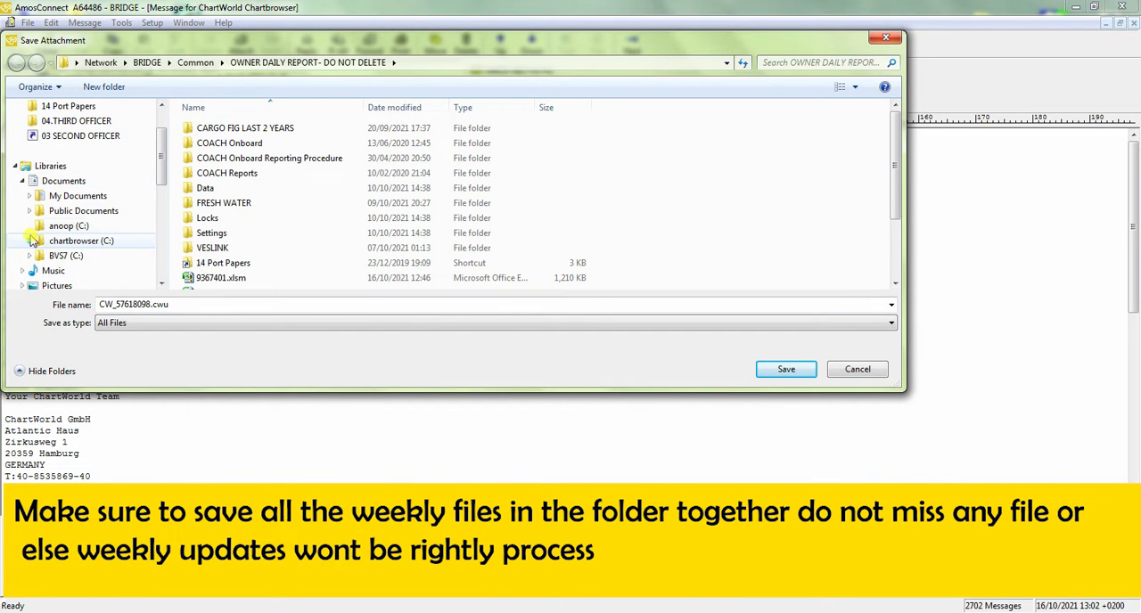
Save the first ChartWorld update attachment into Documents > Public Documents > CHARTBROWSER_INBOX.
{"action": "left_click", "coordinate": [28, 240]}
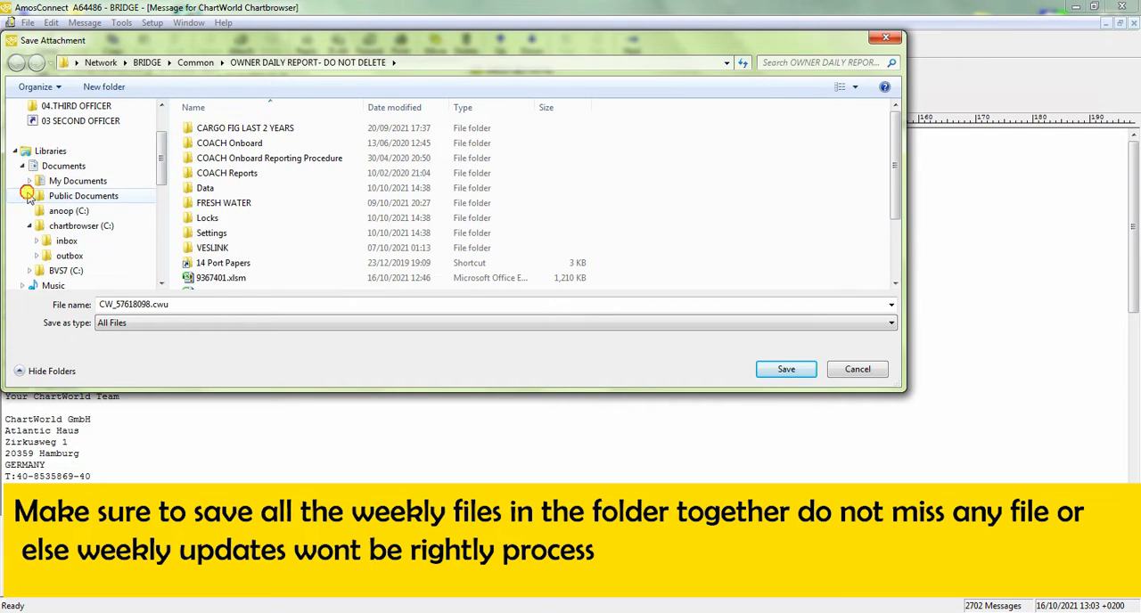
{"action": "left_click", "coordinate": [29, 196]}
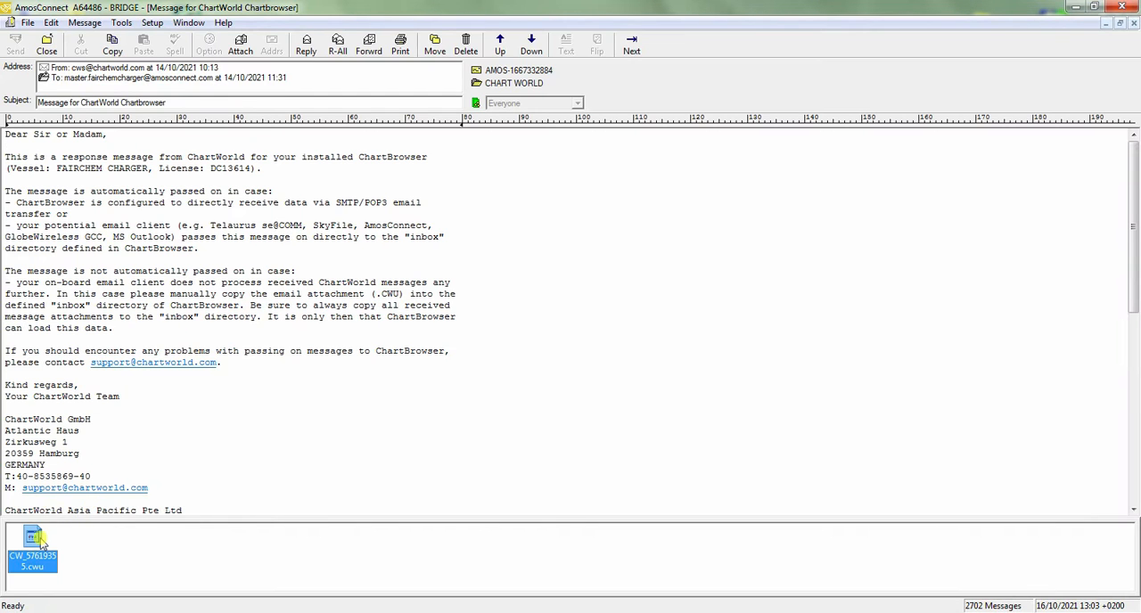
{"action": "double_click", "coordinate": [32, 544]}
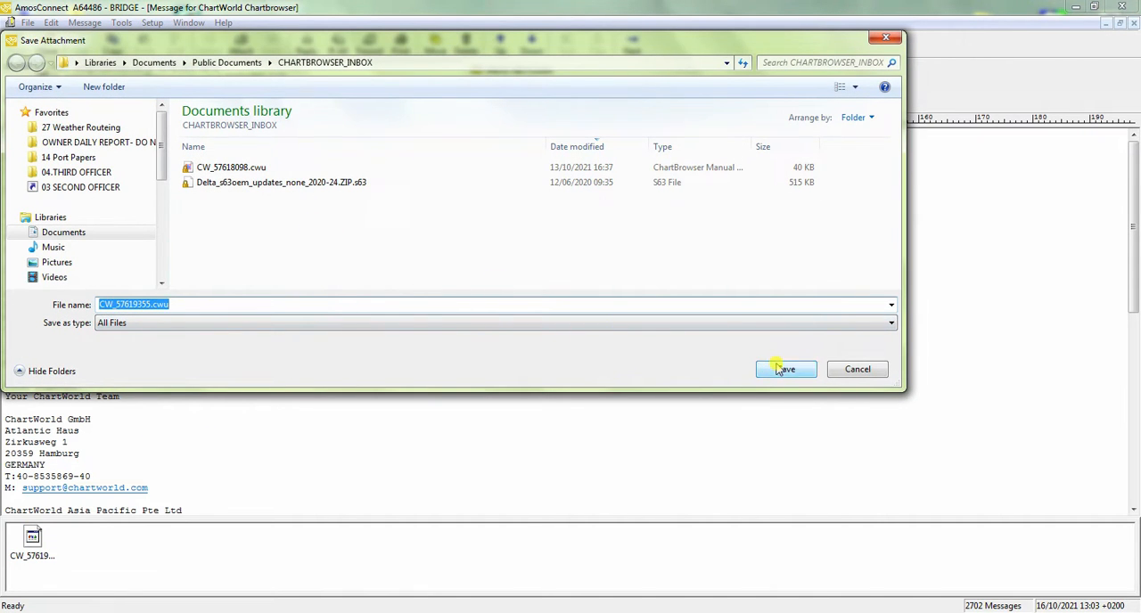
{"action": "left_click", "coordinate": [785, 369]}
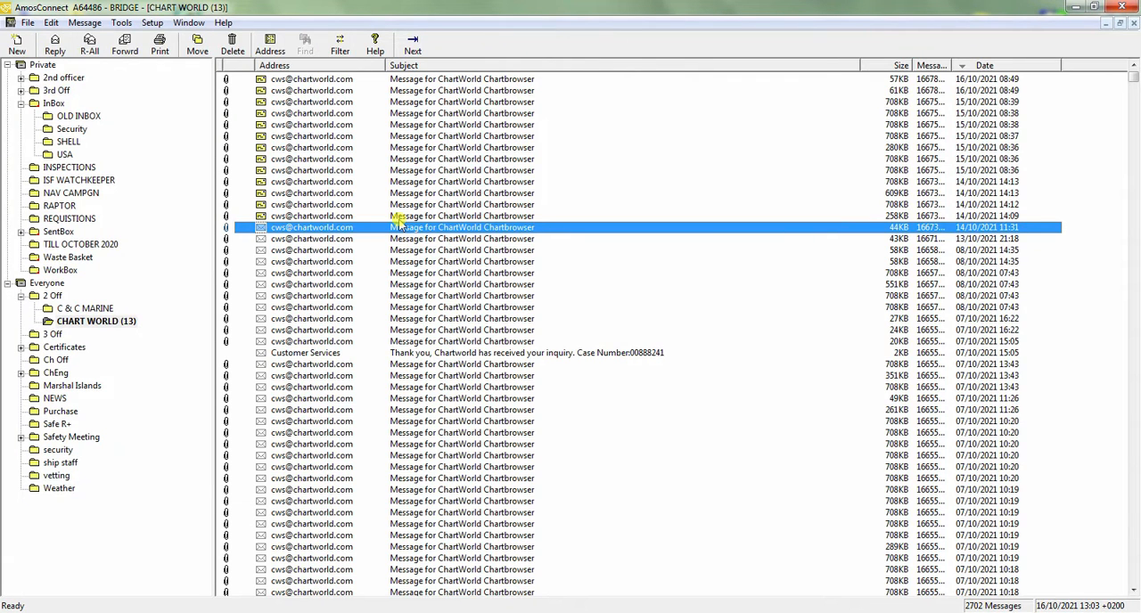
Work through the remaining unread ChartWorld messages, saving each attachment to CHARTBROWSER_INBOX.
{"action": "double_click", "coordinate": [462, 227]}
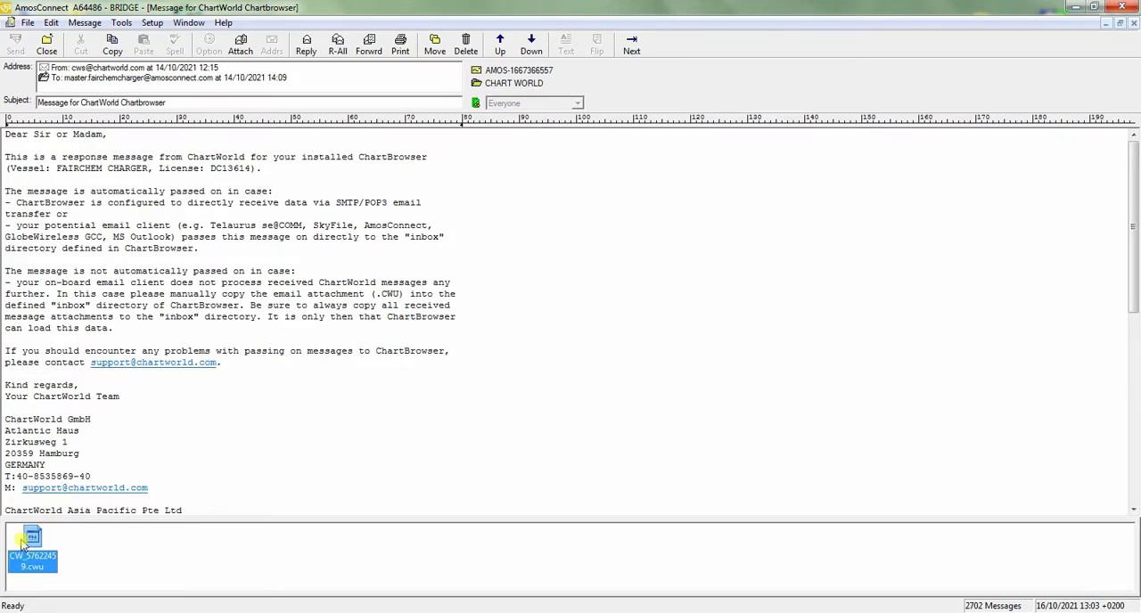
{"action": "left_click", "coordinate": [46, 39]}
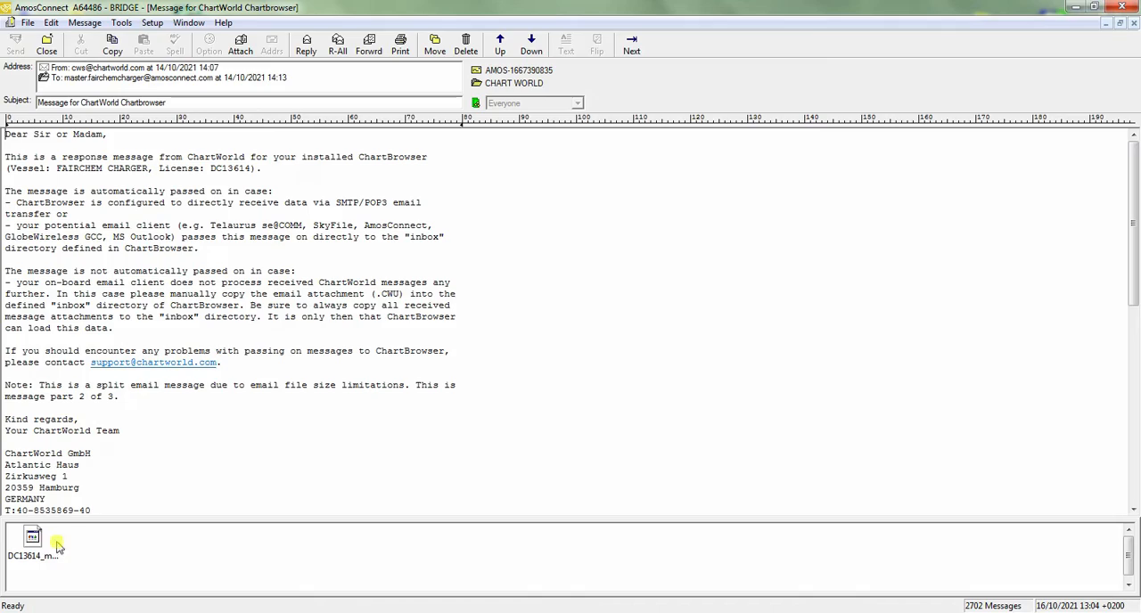
{"action": "left_click", "coordinate": [47, 42]}
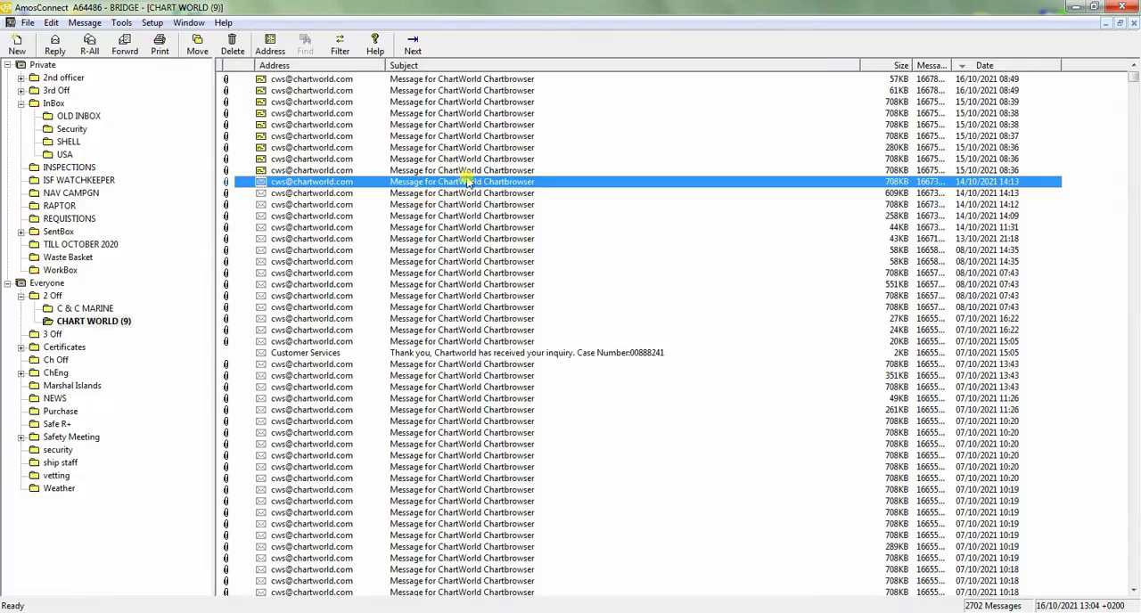
{"action": "left_click", "coordinate": [446, 135]}
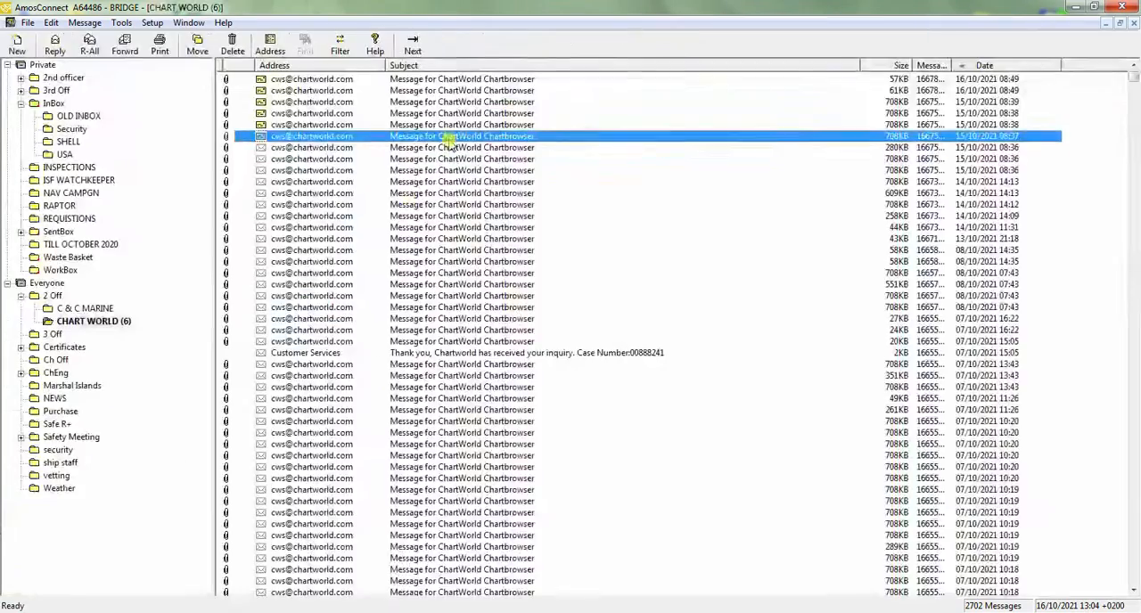
{"action": "double_click", "coordinate": [462, 135]}
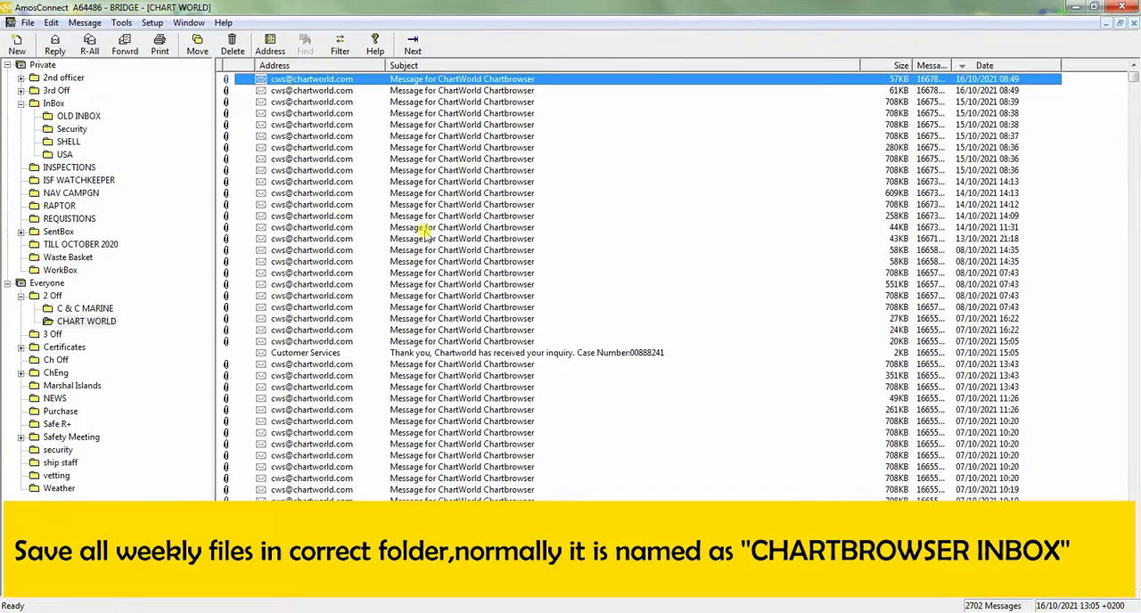
{"action": "left_click", "coordinate": [1091, 7]}
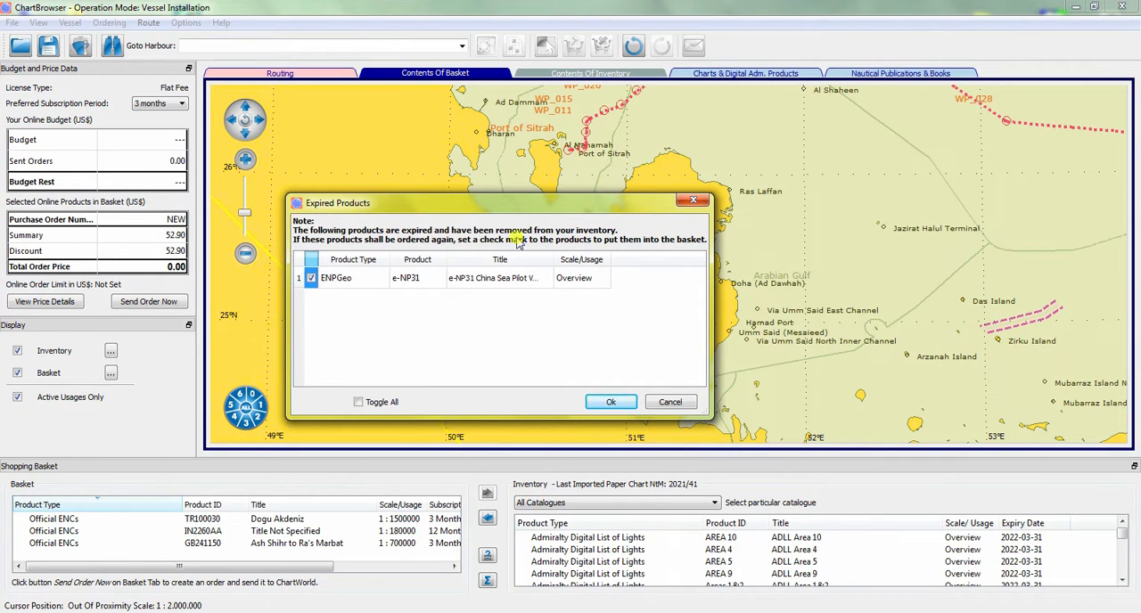
Leave the expired ENPGeo product unticked and confirm the Expired Products notice with Ok.
{"action": "left_click", "coordinate": [610, 402]}
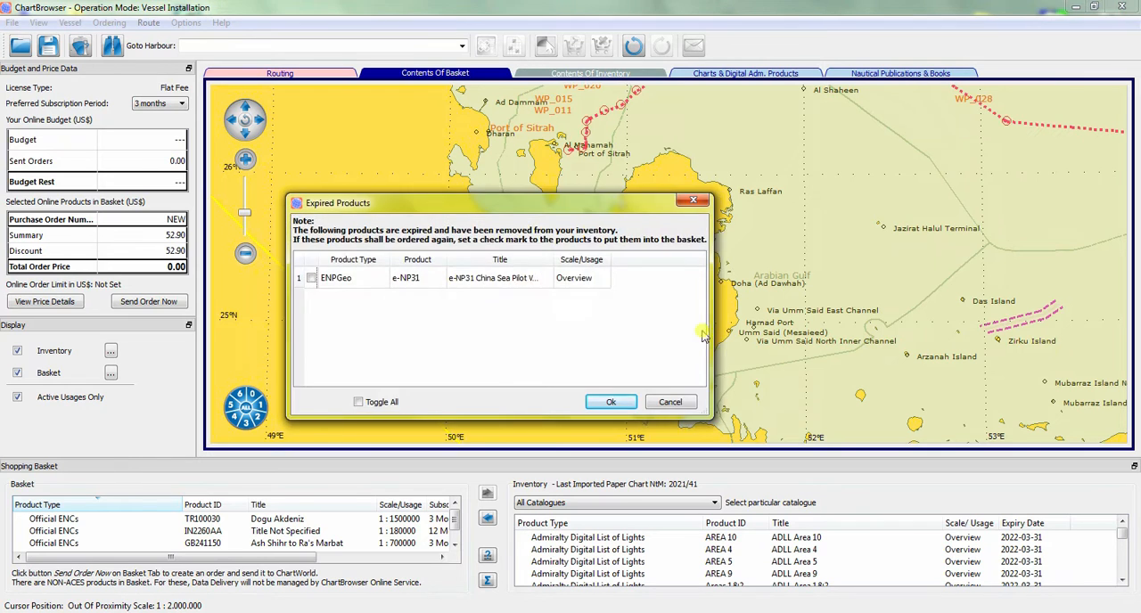
{"action": "left_click", "coordinate": [610, 401]}
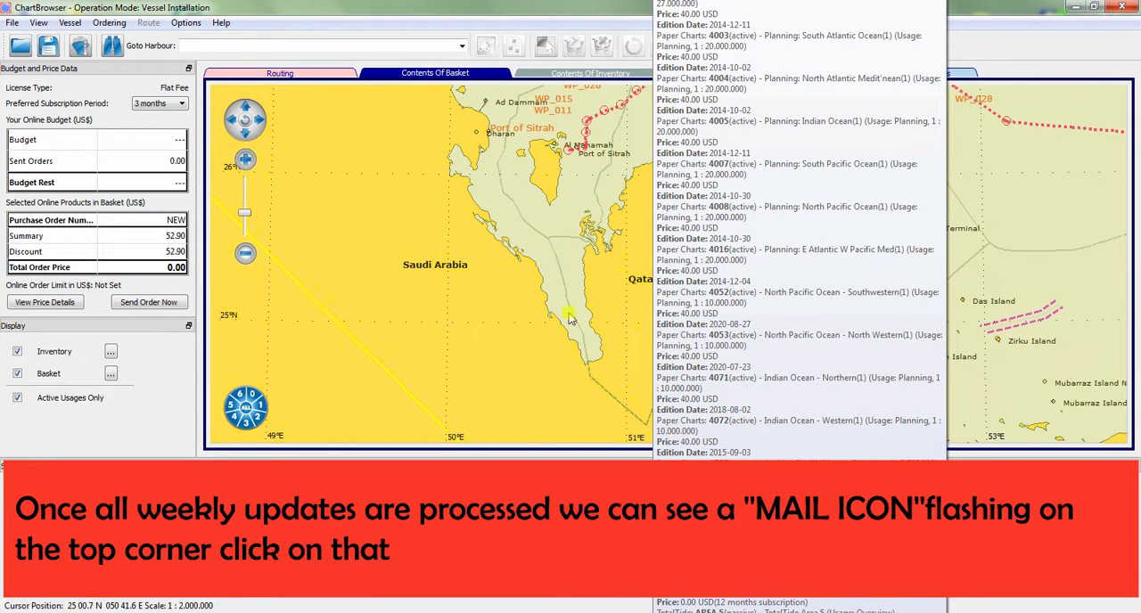
Dismiss the paper chart info popup and check the flashing mail icon for new ChartWorld messages.
{"action": "left_click", "coordinate": [694, 46]}
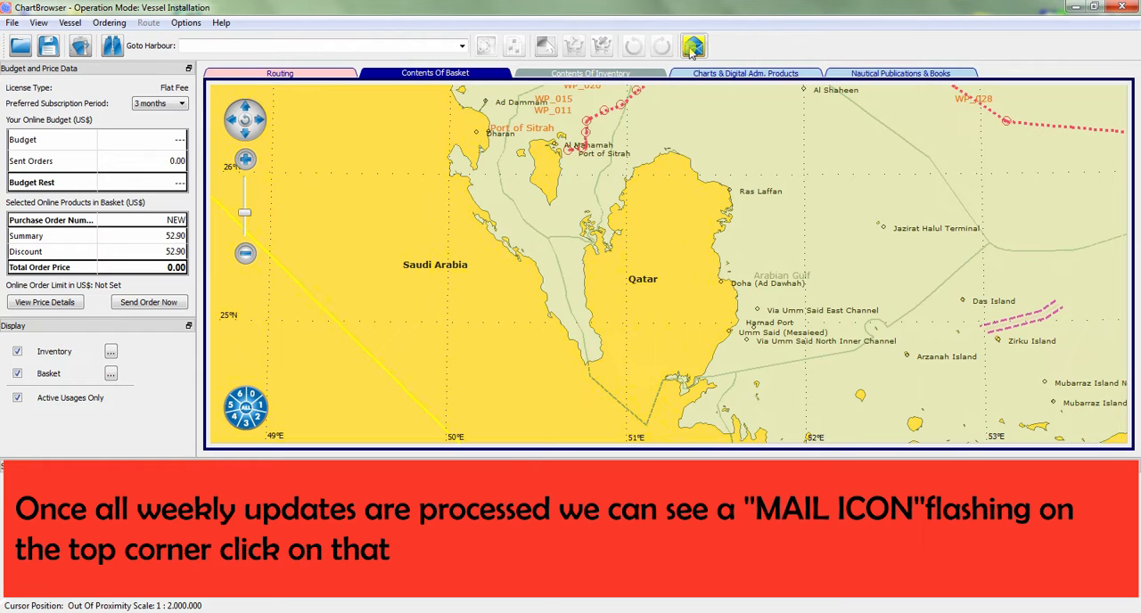
{"action": "mouse_move", "coordinate": [695, 46]}
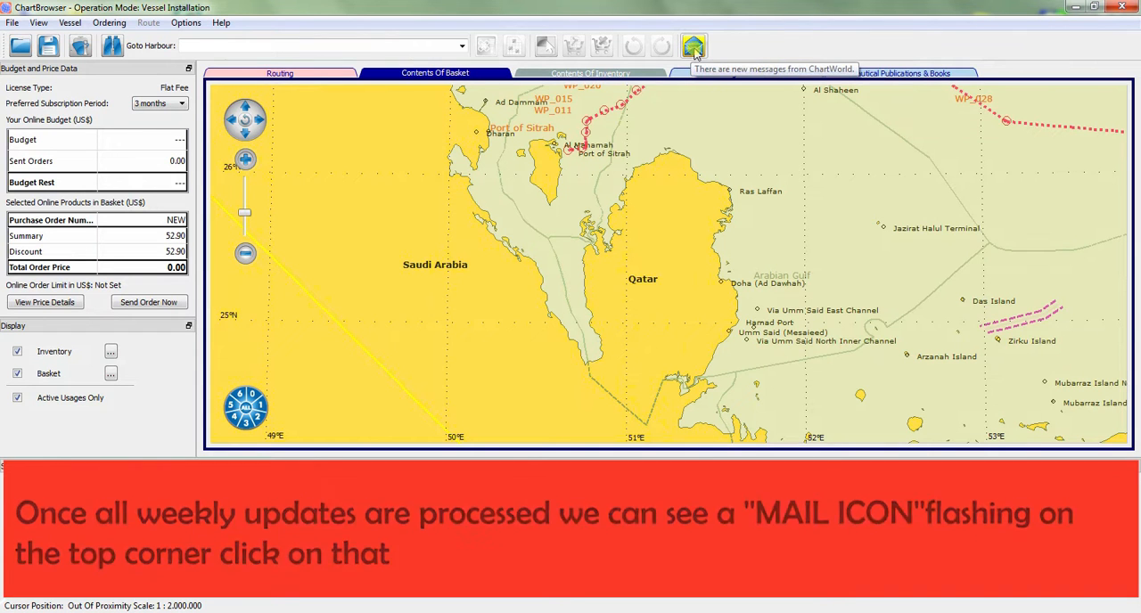
{"action": "left_click", "coordinate": [694, 46]}
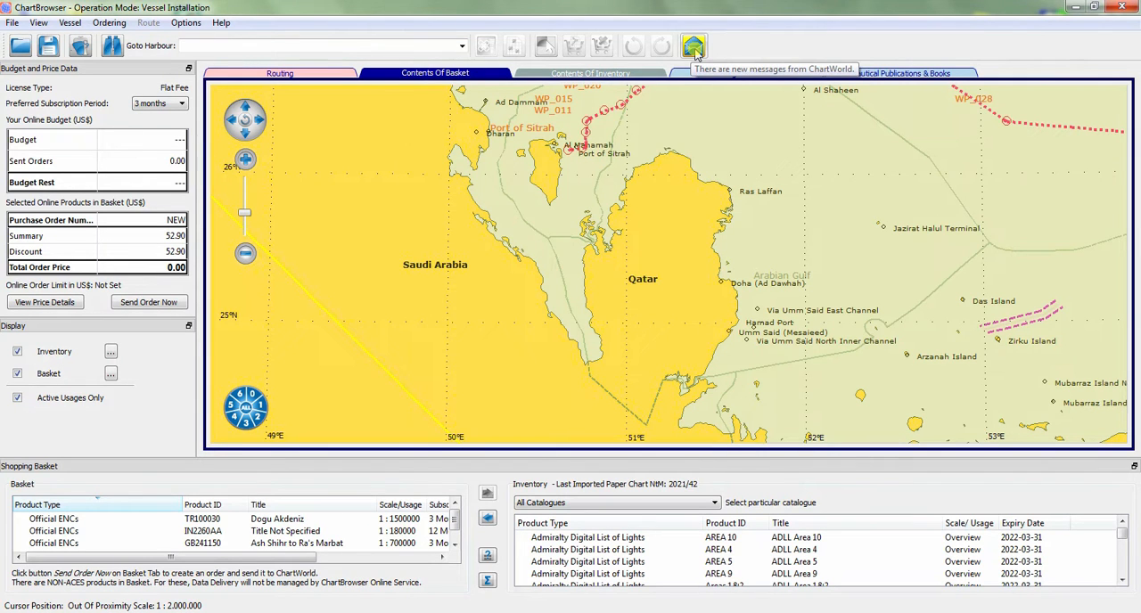
Save the Miscellaneous message's products PDF attachment into CHARTBROWSER_OUTBOX.
{"action": "left_click", "coordinate": [694, 46]}
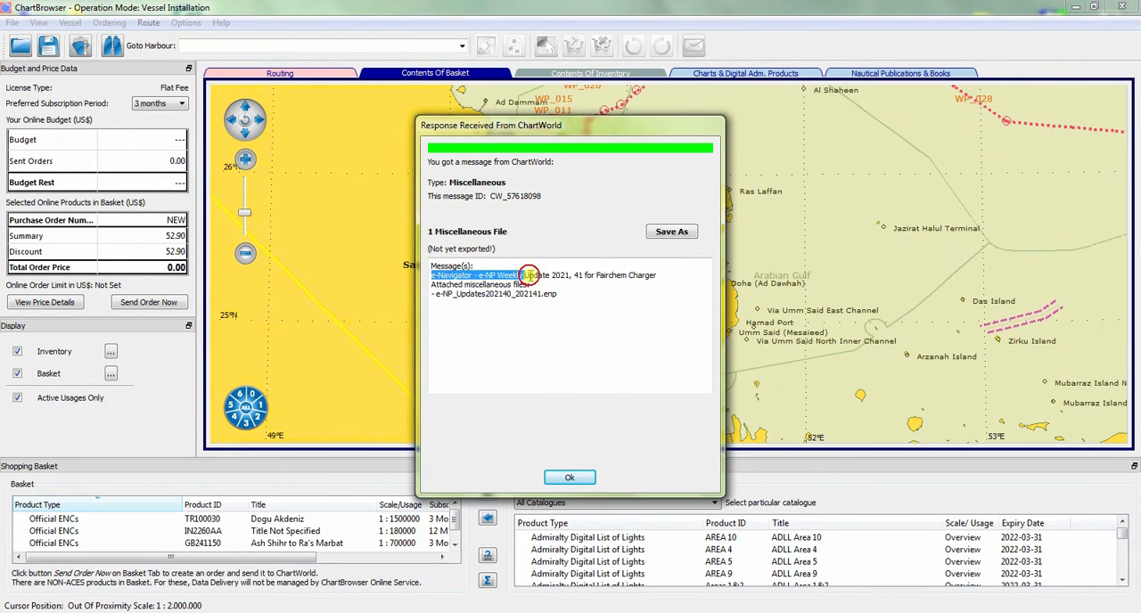
{"action": "left_click", "coordinate": [671, 232]}
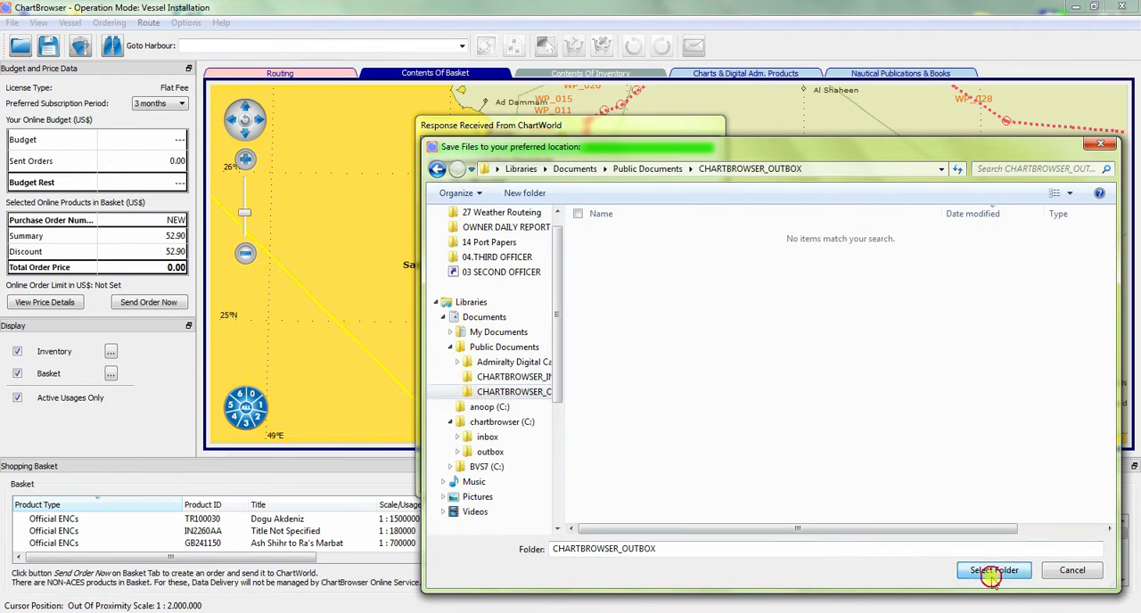
{"action": "left_click", "coordinate": [993, 571]}
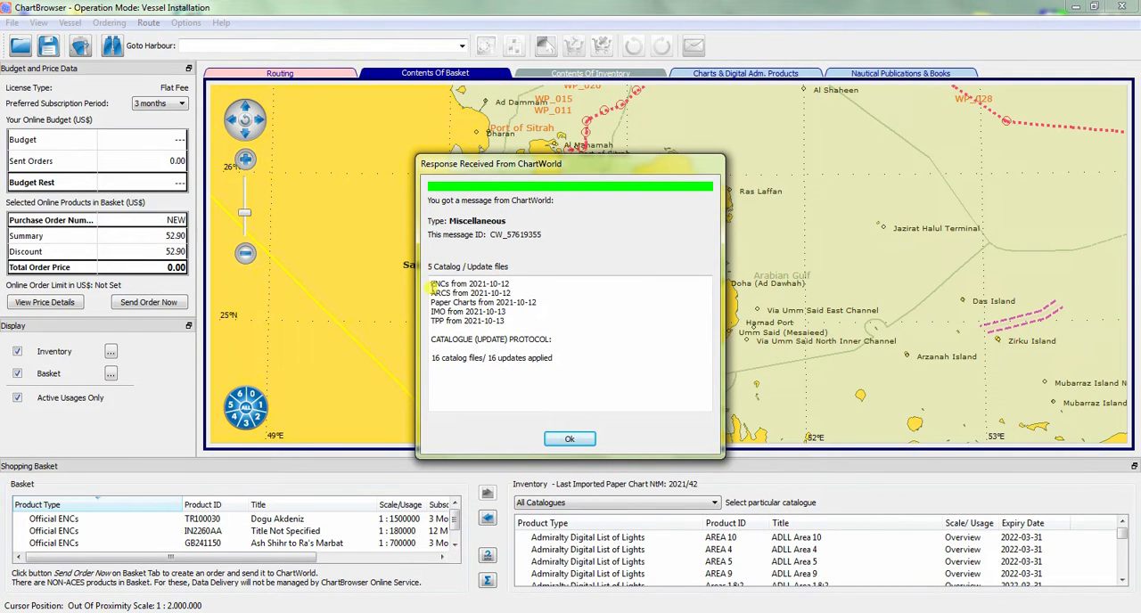
Read through the Miscellaneous message text to its end and close it with OK.
{"action": "left_click", "coordinate": [571, 438]}
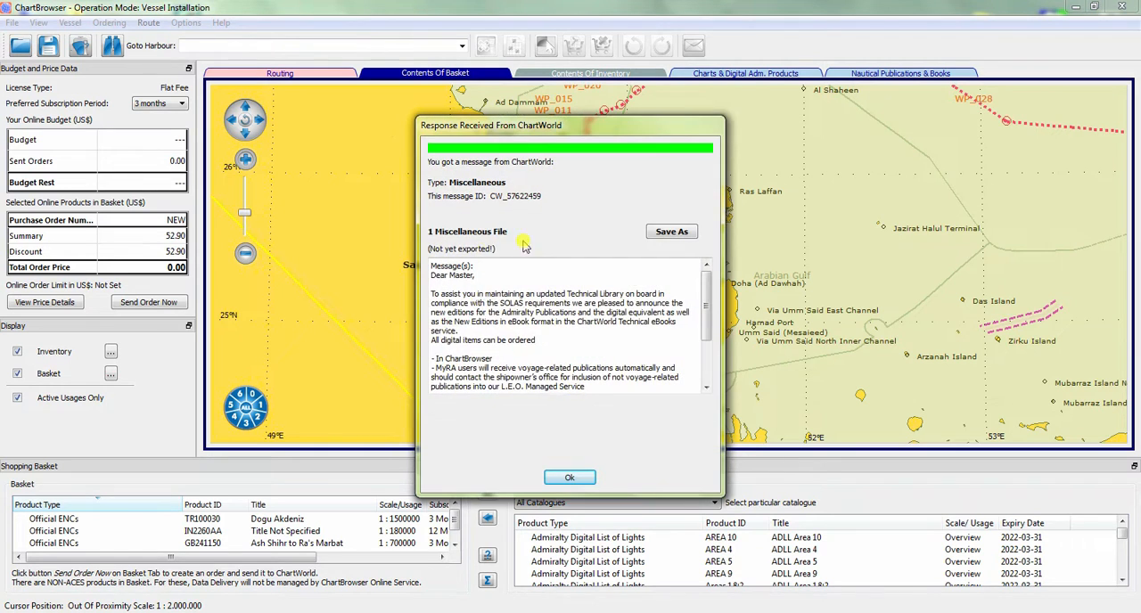
{"action": "scroll", "scroll_direction": "down", "scroll_amount": 3}
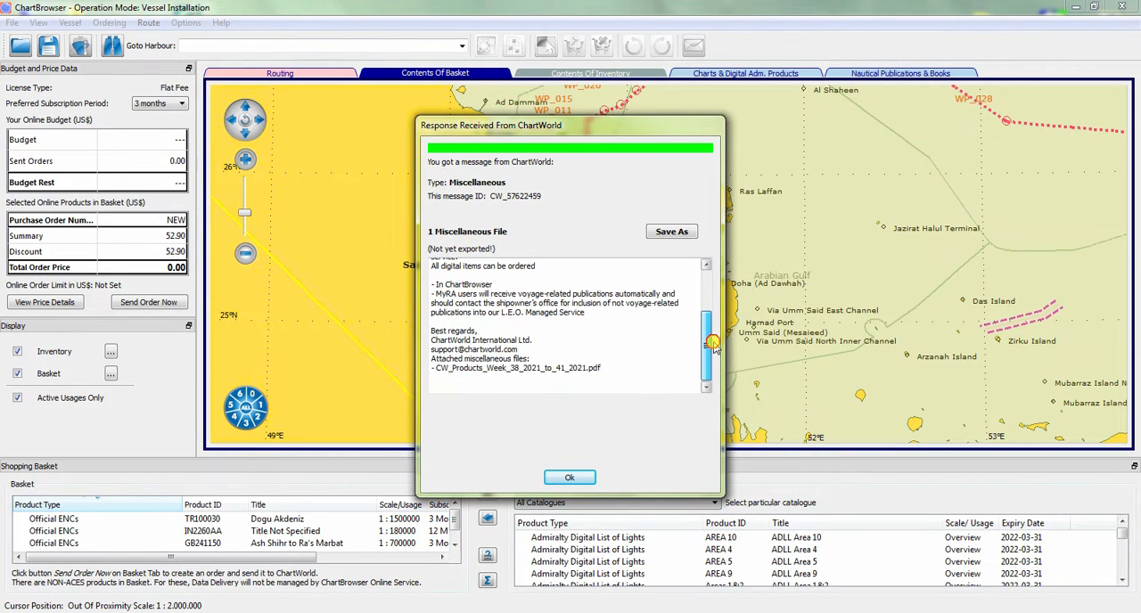
{"action": "scroll", "scroll_direction": "up", "scroll_amount": 3}
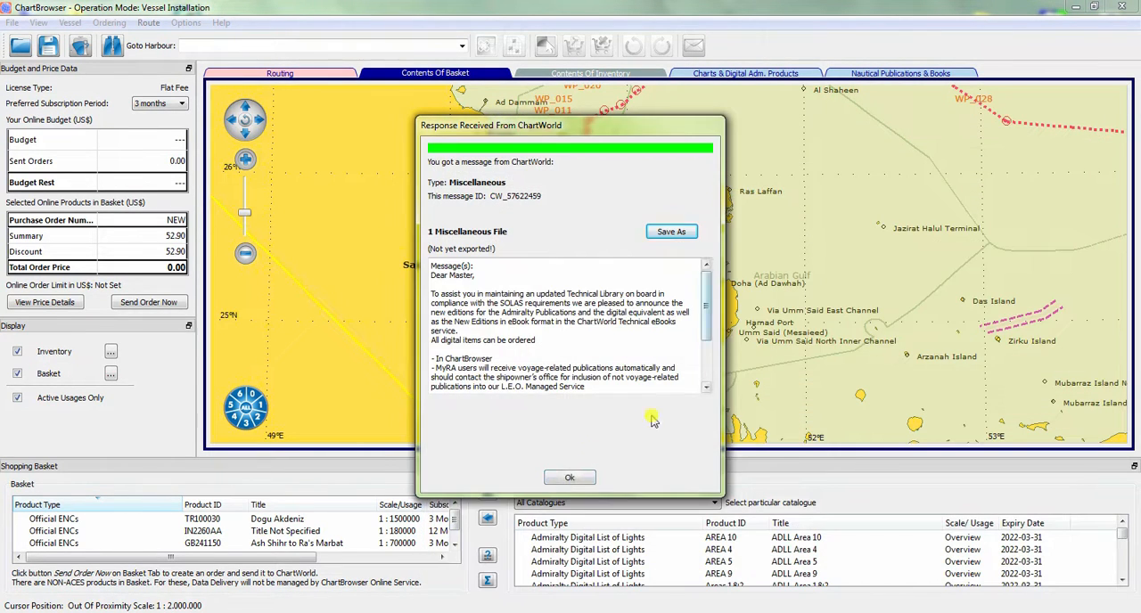
{"action": "left_click", "coordinate": [571, 477]}
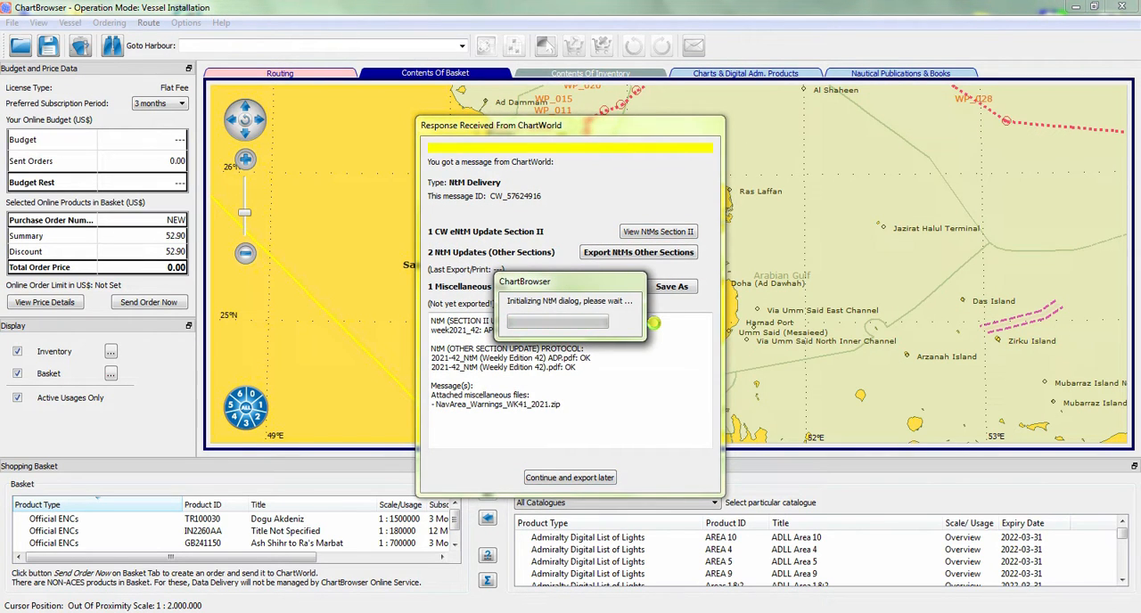
Export the NtM other sections into CHARTBROWSER_OUTBOX instead of the wk-39 folder.
{"action": "left_click", "coordinate": [658, 232]}
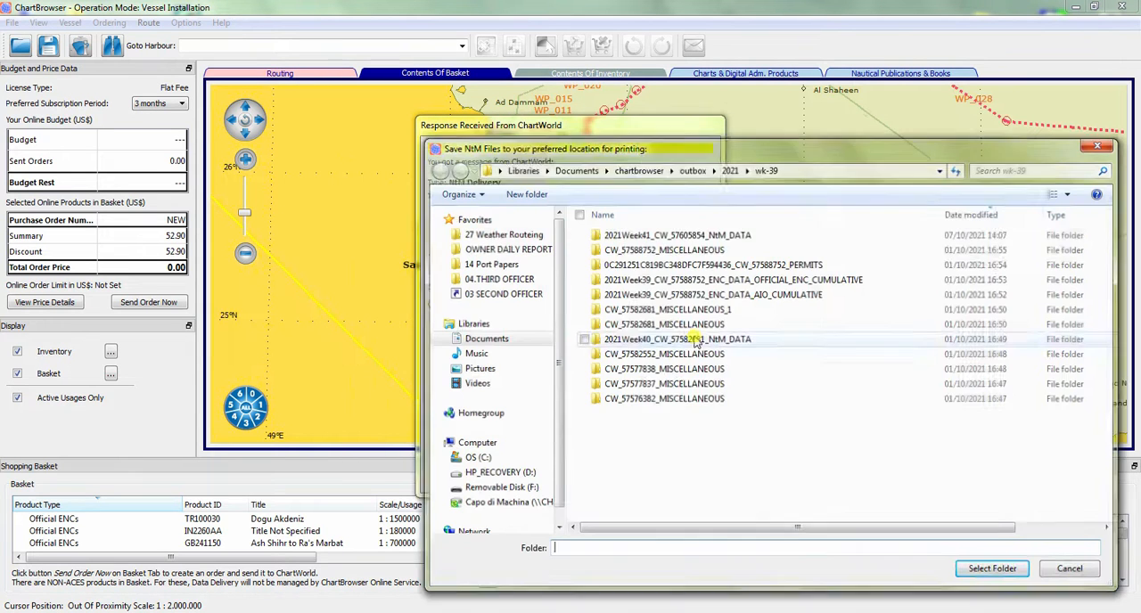
{"action": "left_click", "coordinate": [730, 168]}
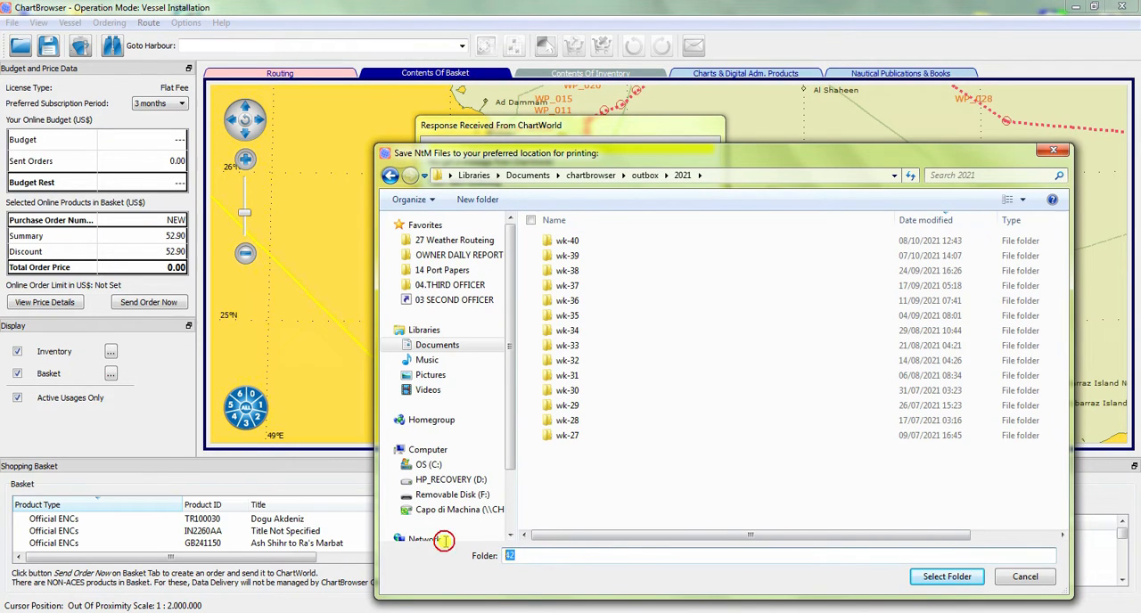
{"action": "left_click", "coordinate": [945, 576]}
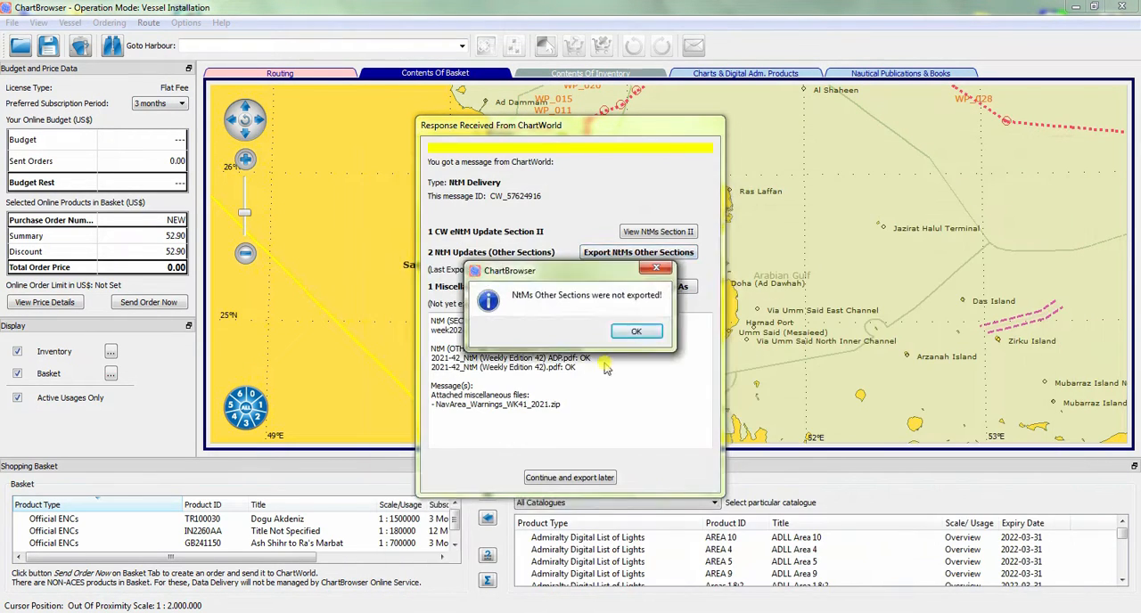
{"action": "left_click", "coordinate": [637, 331]}
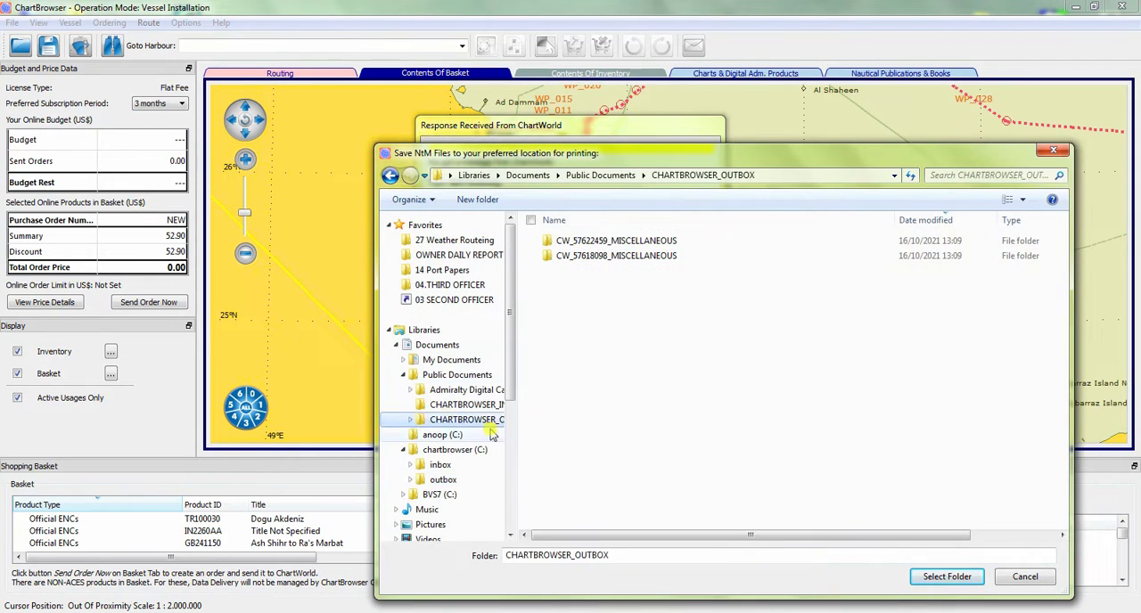
{"action": "left_click", "coordinate": [945, 576]}
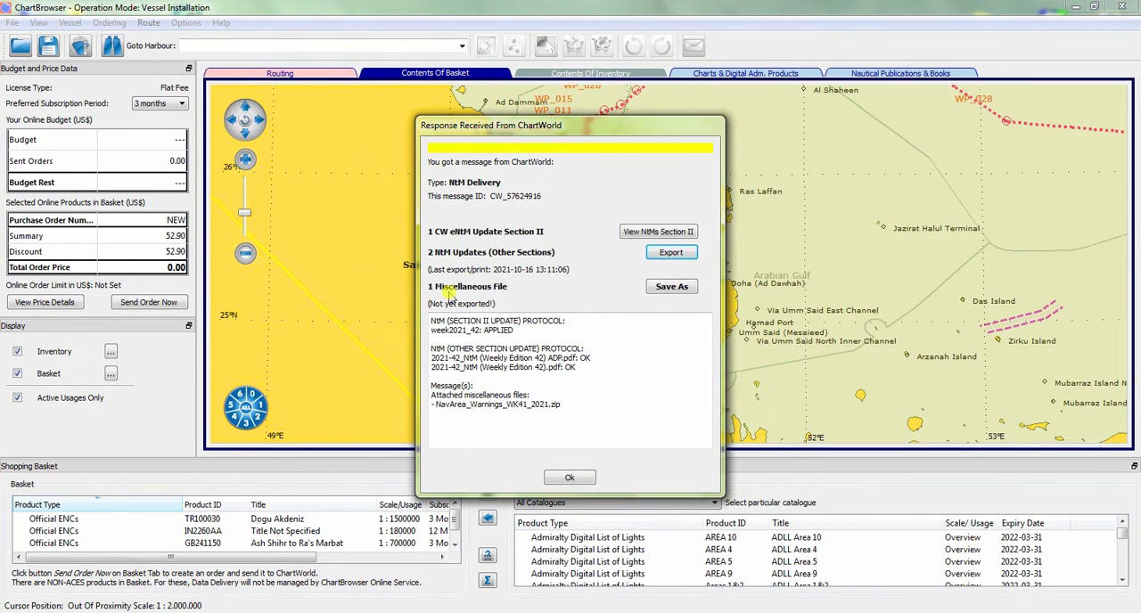
Save the MIM Delivery's miscellaneous files into the outbox.
{"action": "left_click", "coordinate": [671, 285]}
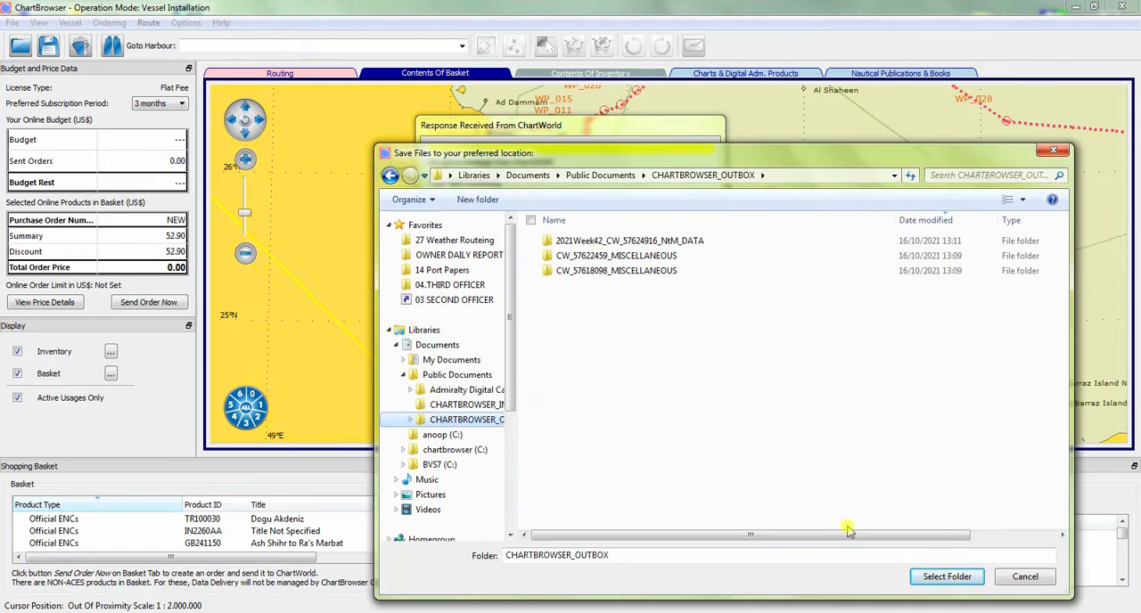
{"action": "left_click", "coordinate": [947, 577]}
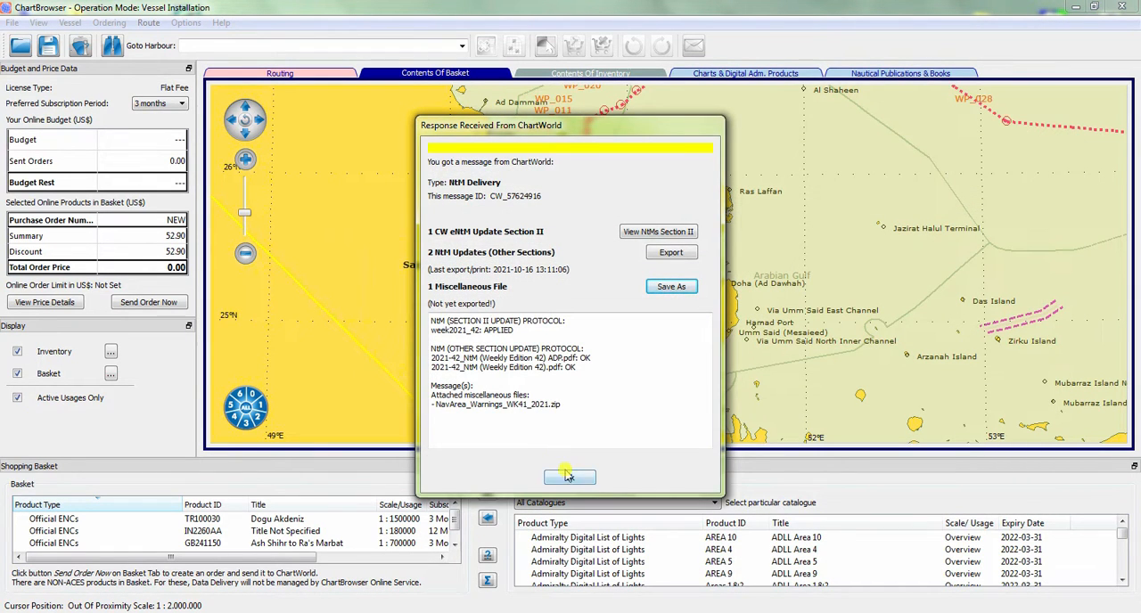
In the Delivery of Chart Updates message choose Cumulative Exchange Set for official ENCs and start the export.
{"action": "left_click", "coordinate": [570, 476]}
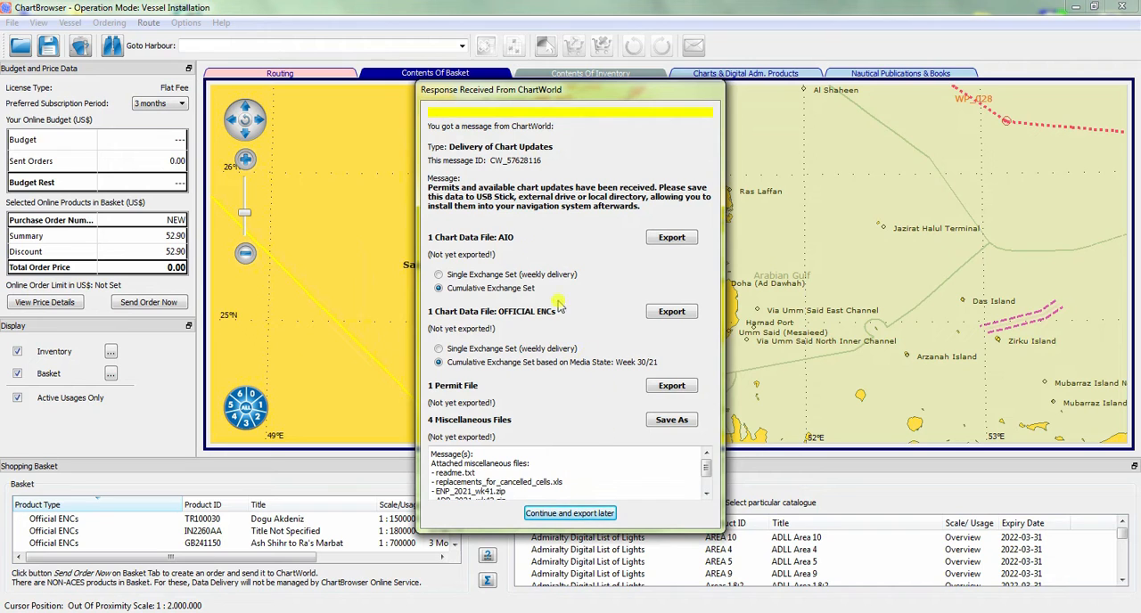
{"action": "mouse_move", "coordinate": [502, 287]}
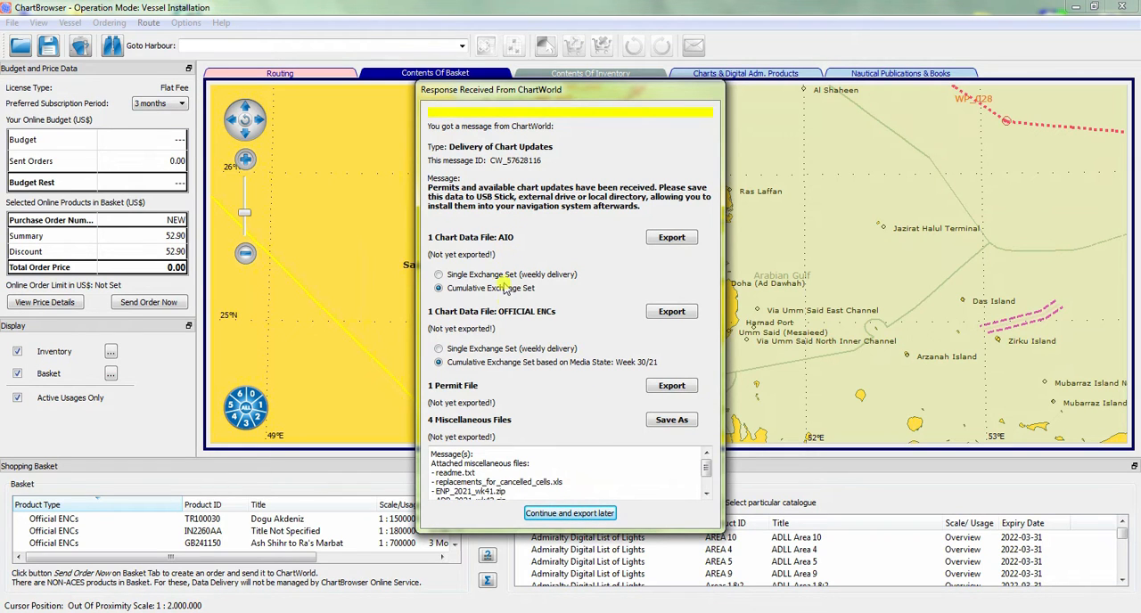
{"action": "mouse_move", "coordinate": [585, 444]}
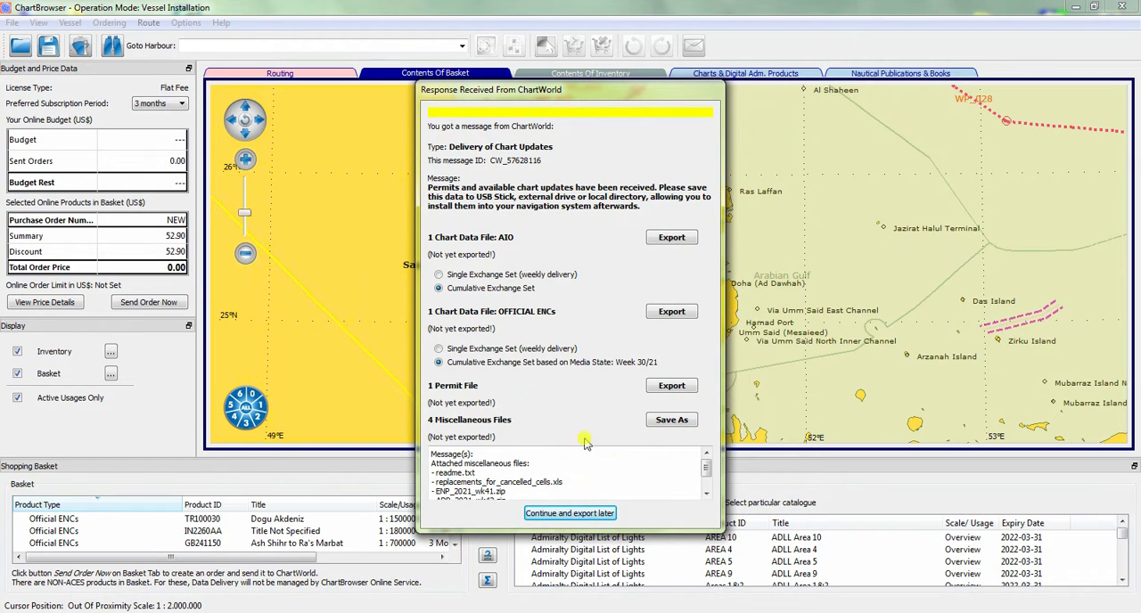
{"action": "mouse_move", "coordinate": [609, 243]}
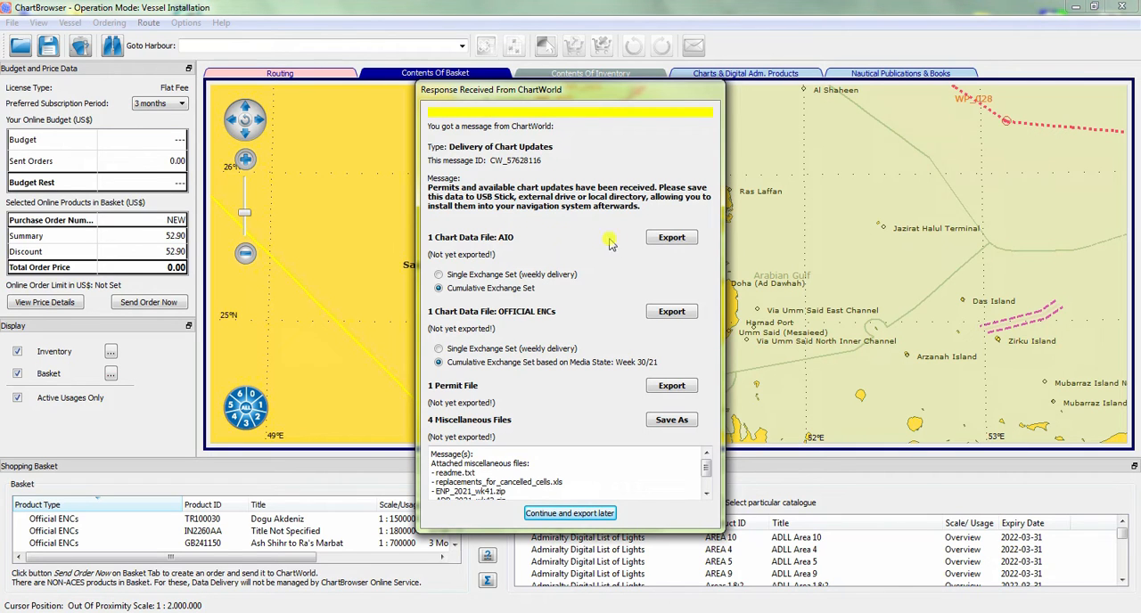
{"action": "mouse_move", "coordinate": [461, 248]}
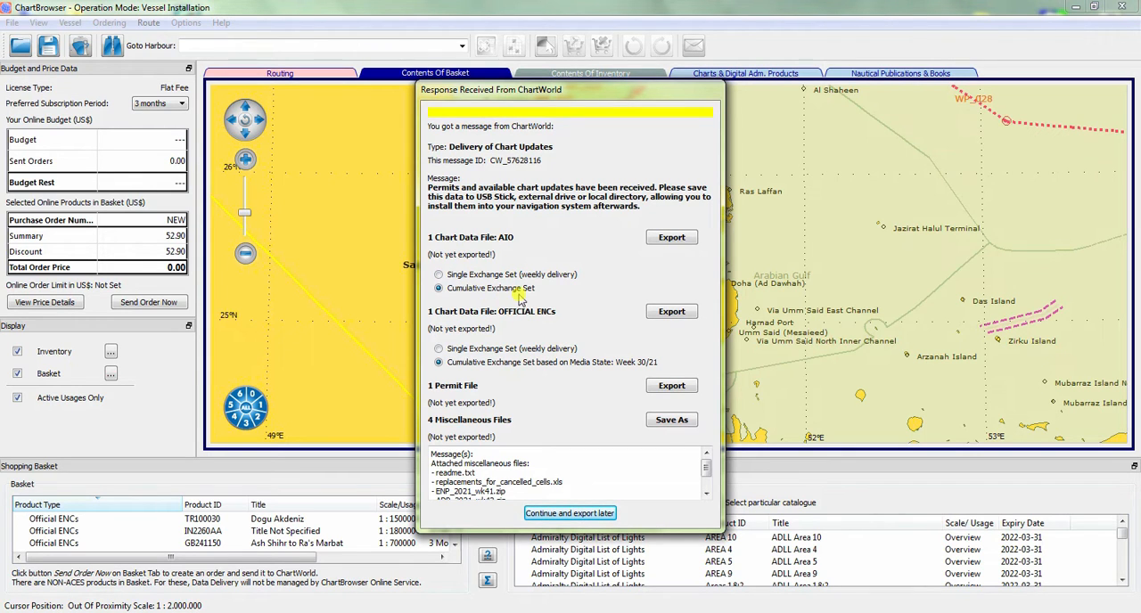
{"action": "mouse_move", "coordinate": [678, 294]}
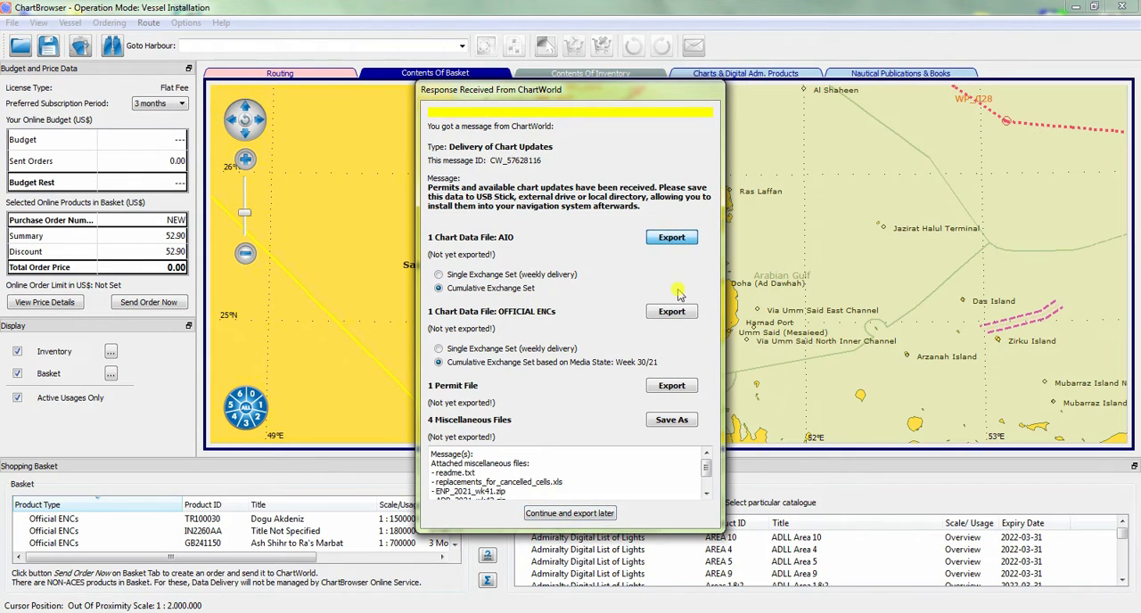
{"action": "mouse_move", "coordinate": [610, 362]}
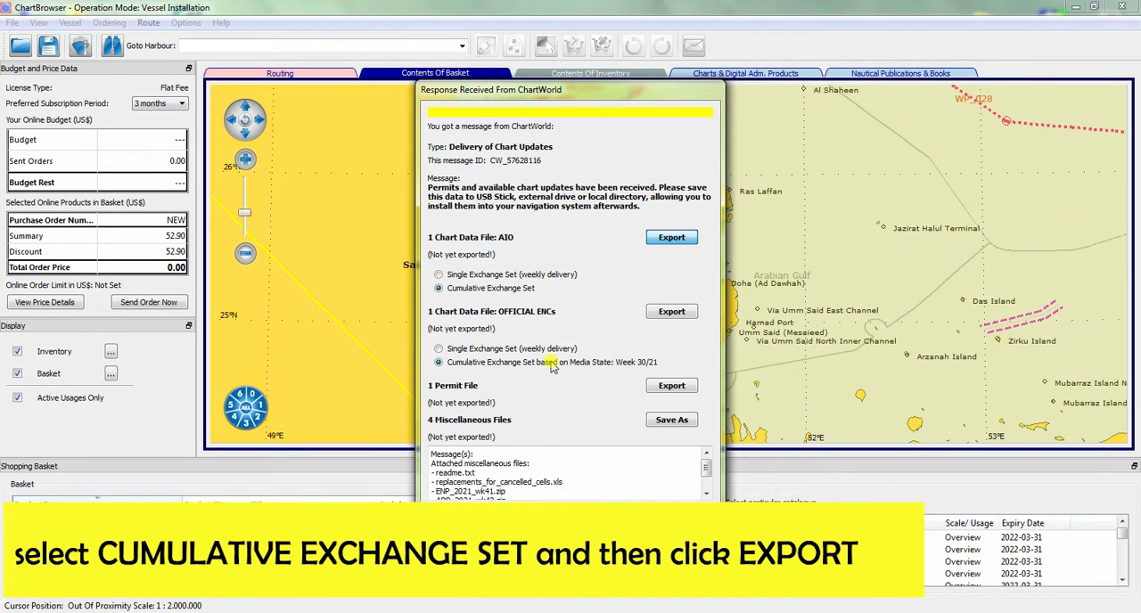
{"action": "left_click", "coordinate": [670, 237]}
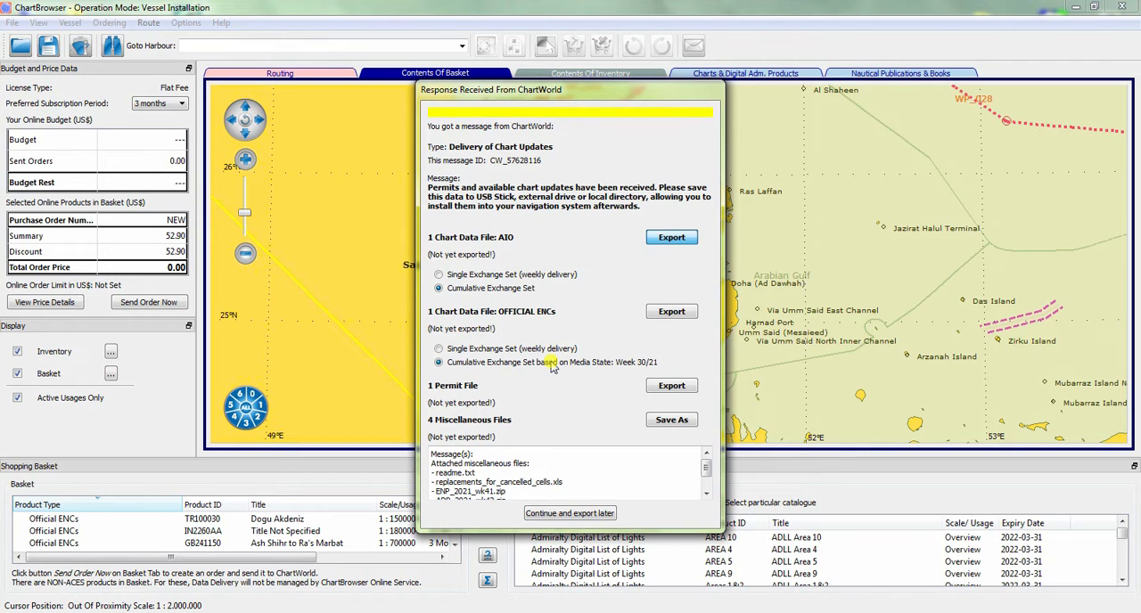
{"action": "left_click", "coordinate": [670, 419]}
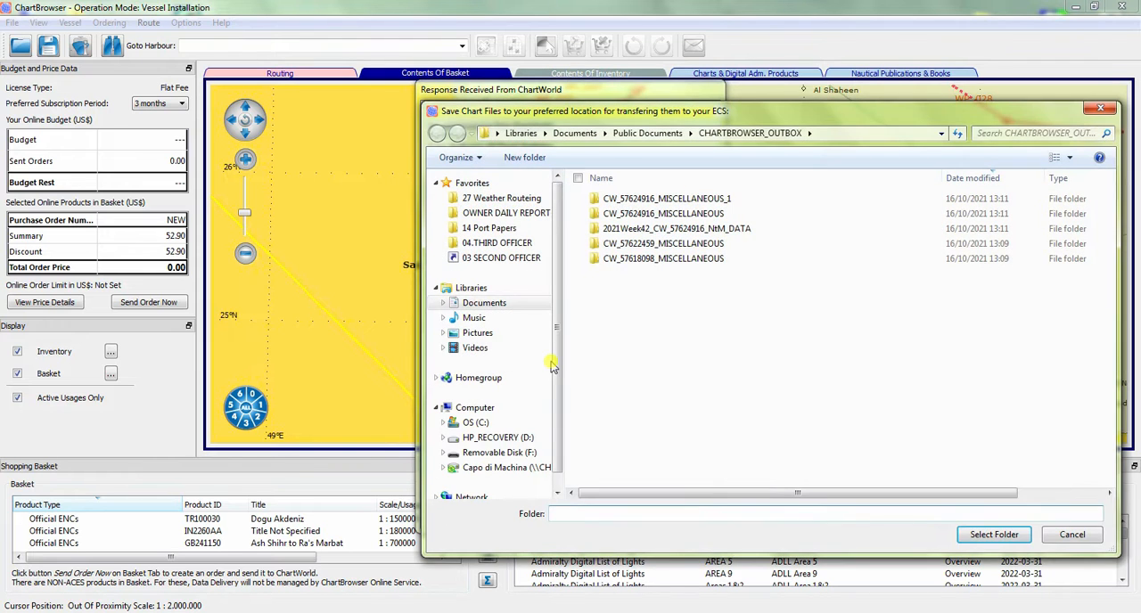